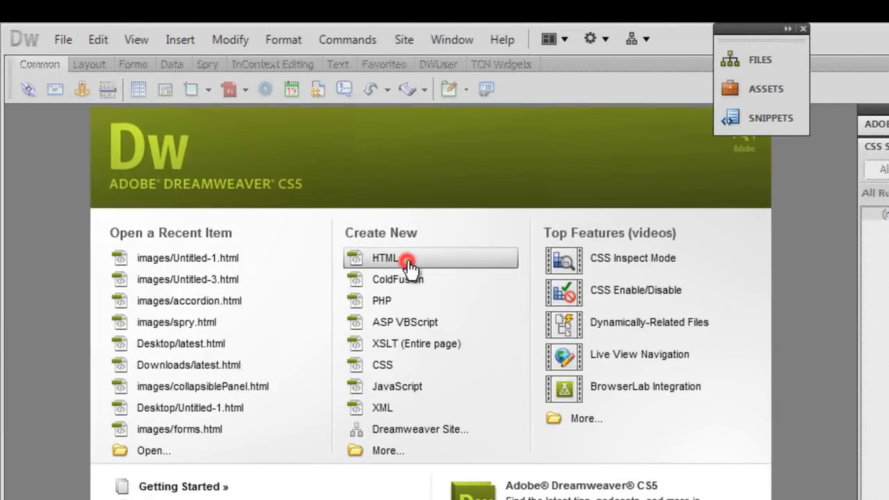
# - Create a new blank HTML document from the Welcome screen's Create New list
pyautogui.click(385, 258)
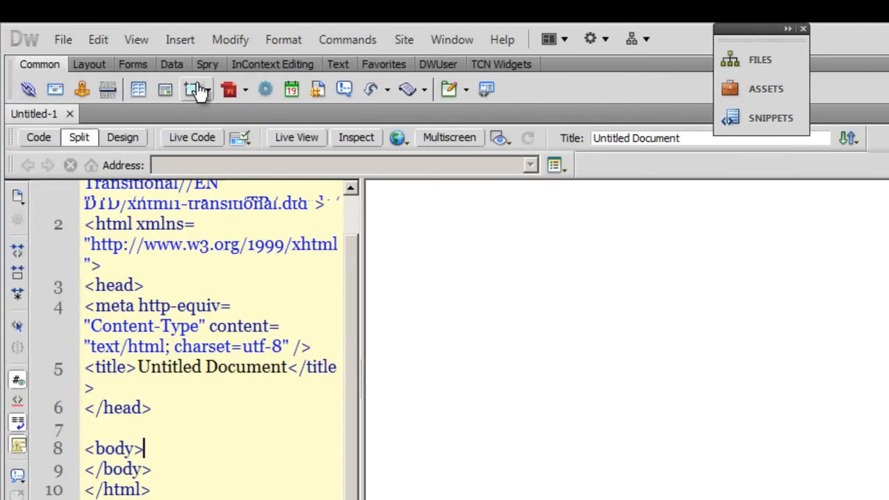
# - Insert a Div Tag and enter BottomDiv as its ID
pyautogui.click(180, 39)
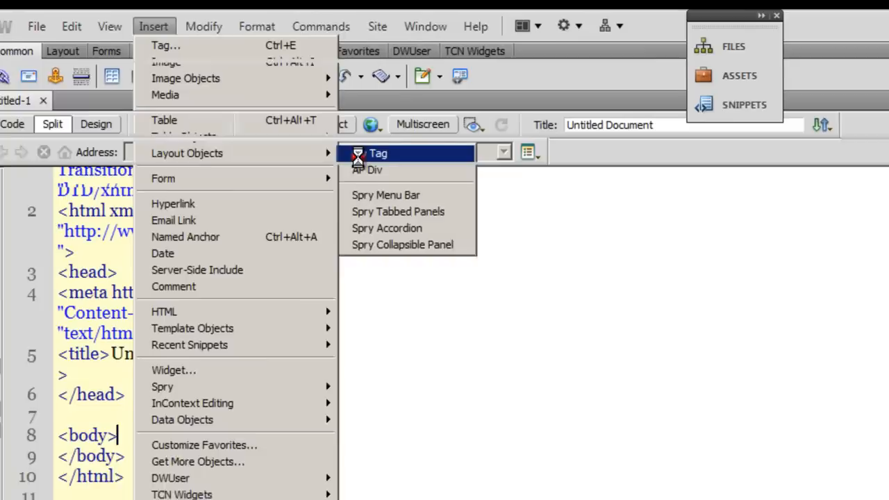
pyautogui.click(375, 169)
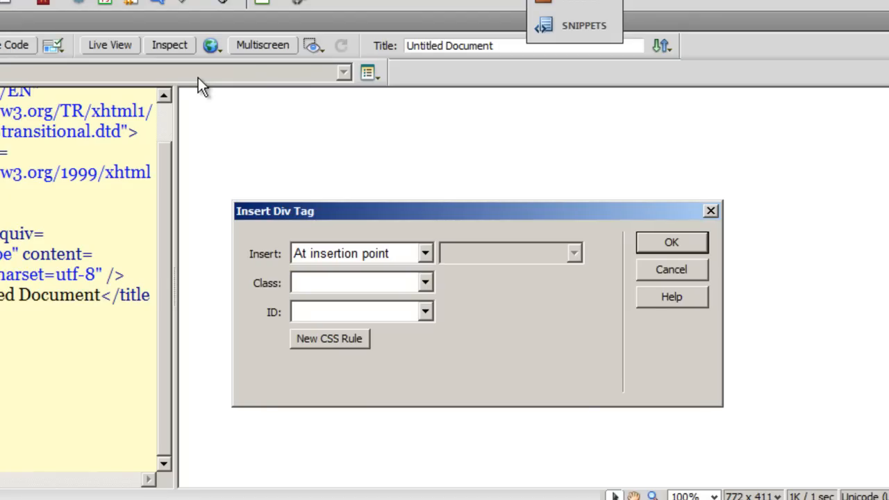
pyautogui.moveTo(357, 326)
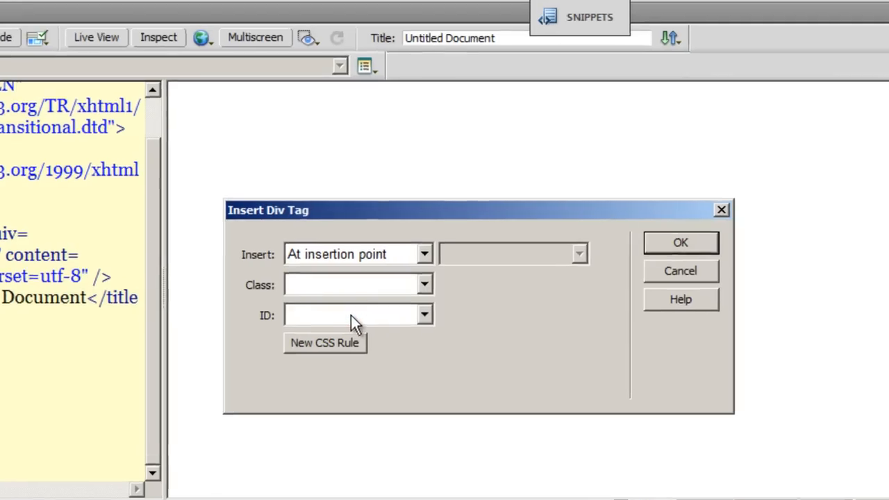
pyautogui.write('BottomDi')
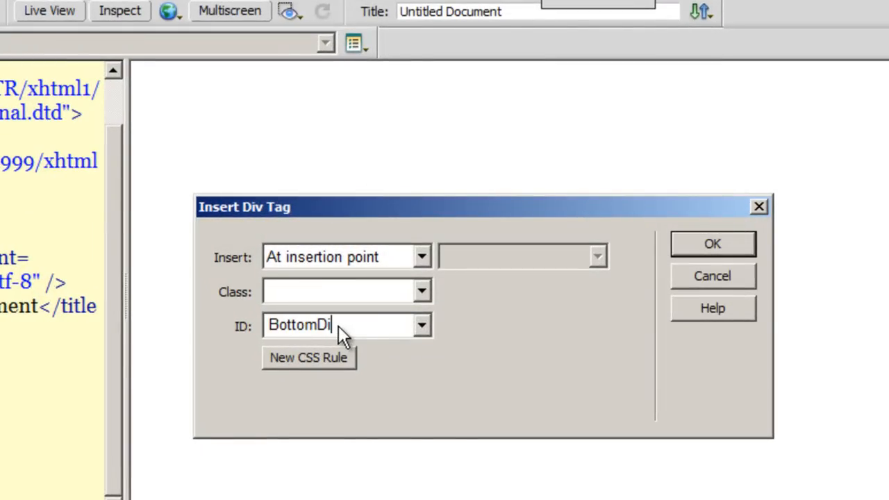
pyautogui.write('v')
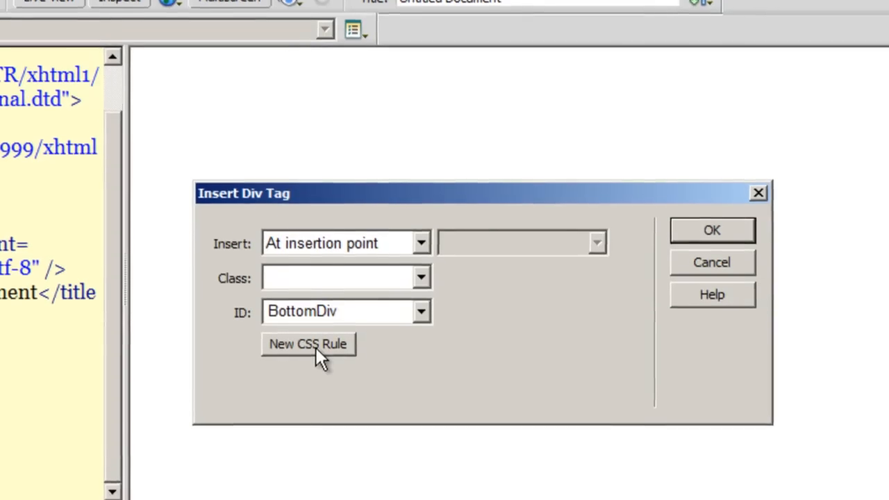
# - Create the #BottomDiv CSS rule with a dark #333 background color
pyautogui.click(307, 343)
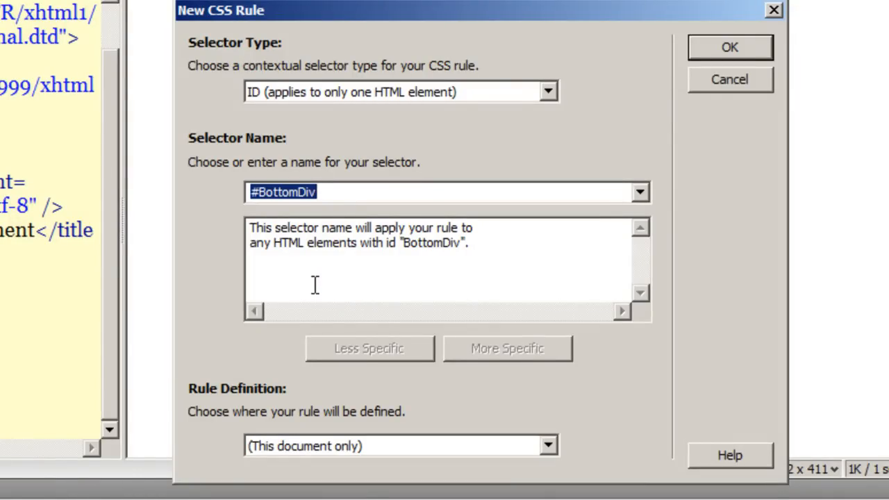
pyautogui.click(729, 46)
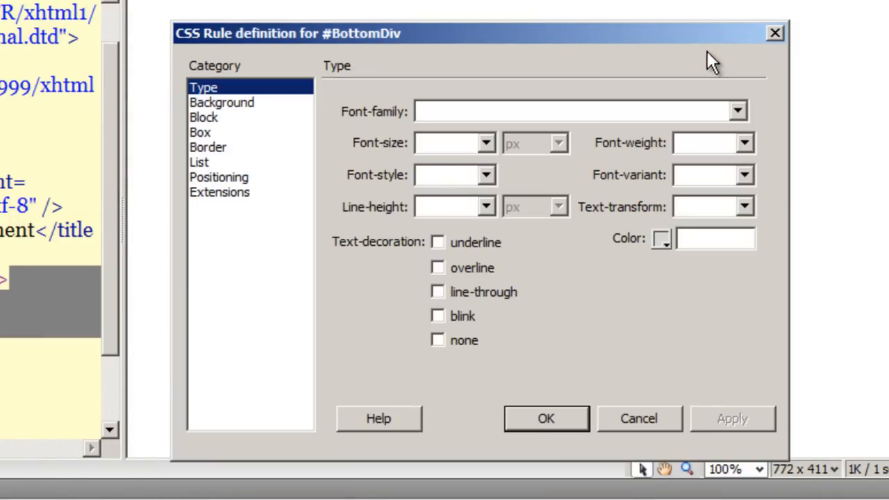
pyautogui.click(221, 102)
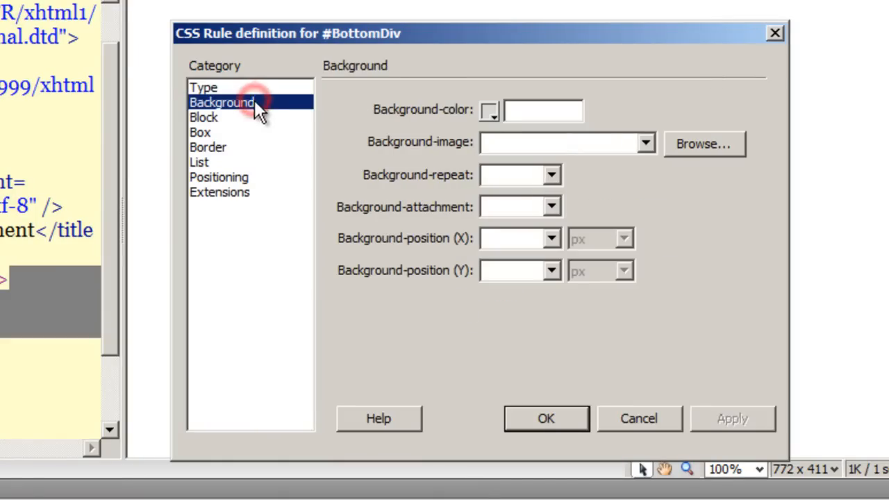
pyautogui.click(488, 110)
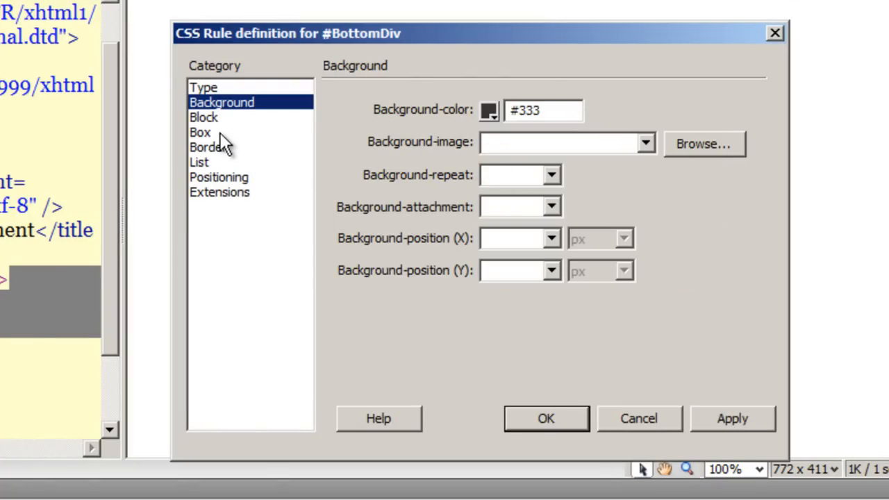
# - Set the rule's width to 100% and height to 150px, and apply it
pyautogui.click(200, 132)
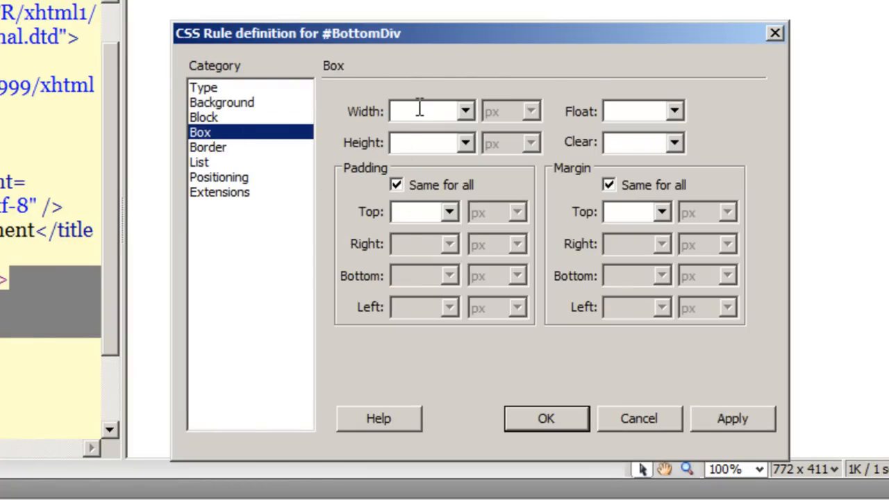
pyautogui.write('100')
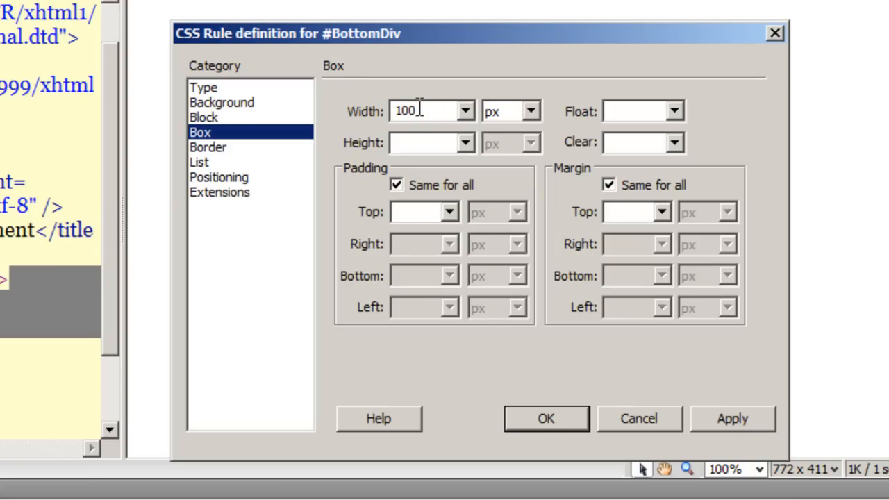
pyautogui.click(530, 111)
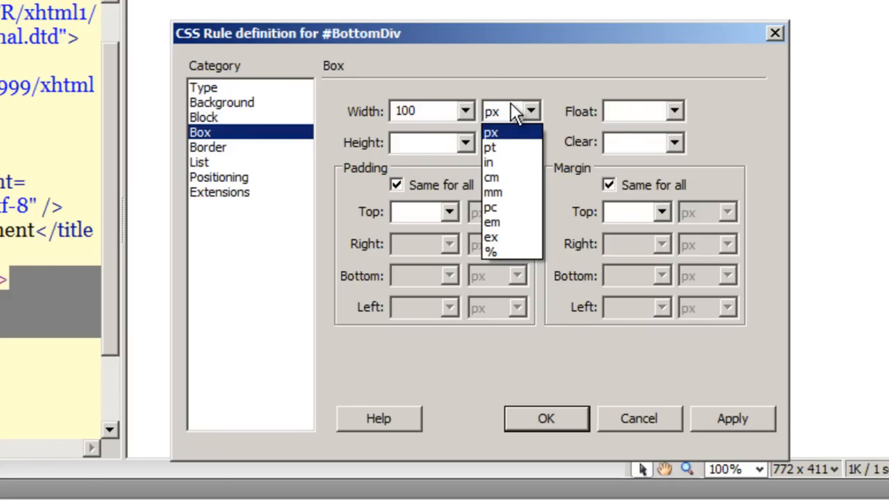
pyautogui.click(491, 251)
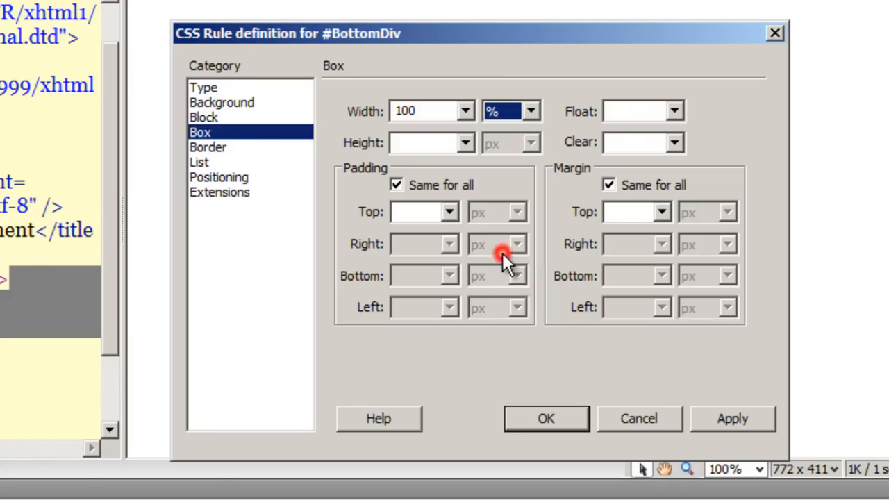
pyautogui.click(423, 142)
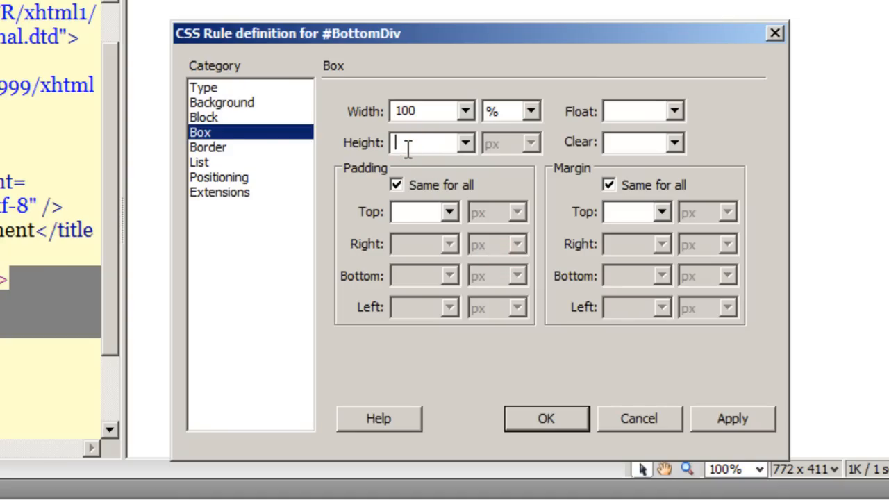
pyautogui.write('150')
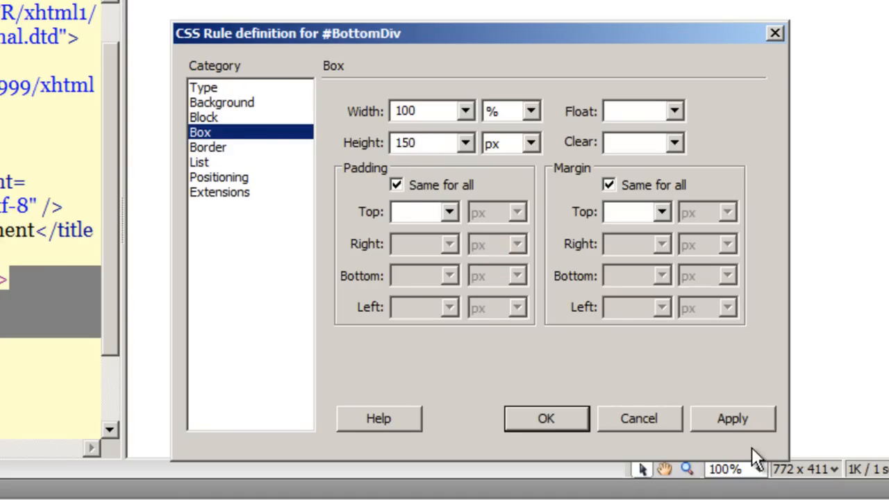
pyautogui.click(731, 418)
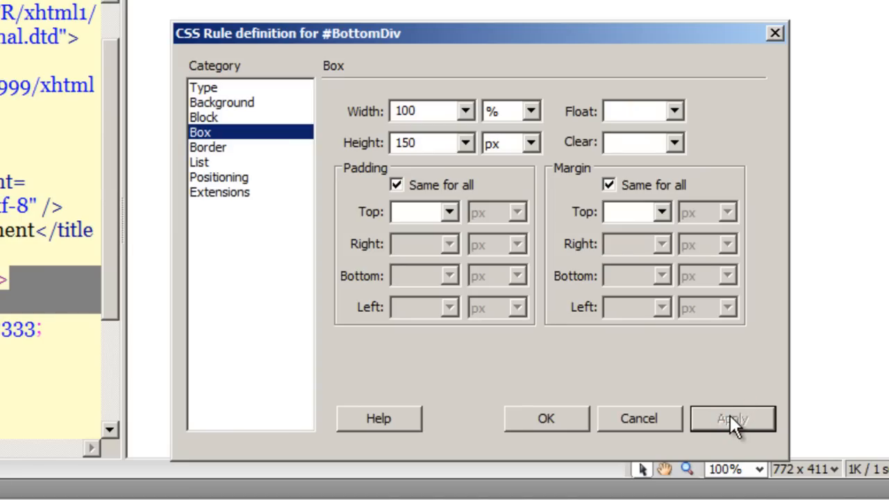
# - Give #BottomDiv fixed positioning with left 0 and bottom 0
pyautogui.click(218, 177)
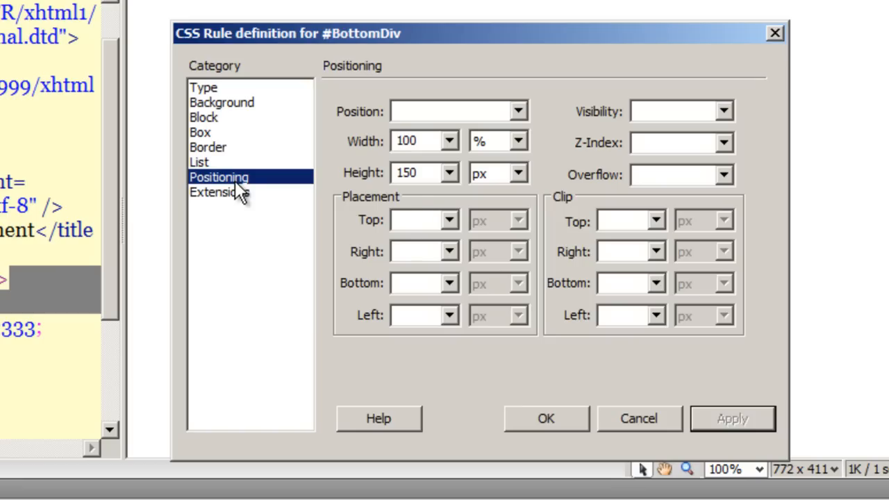
pyautogui.click(518, 111)
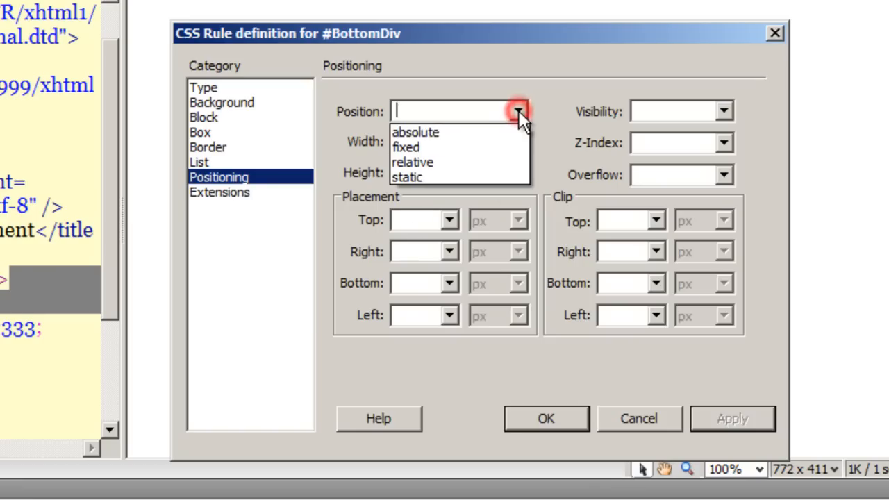
pyautogui.click(405, 147)
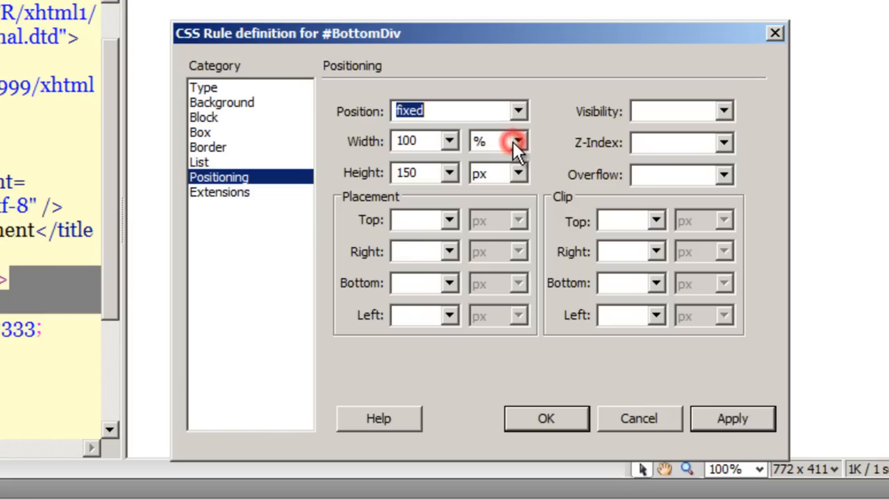
pyautogui.click(420, 314)
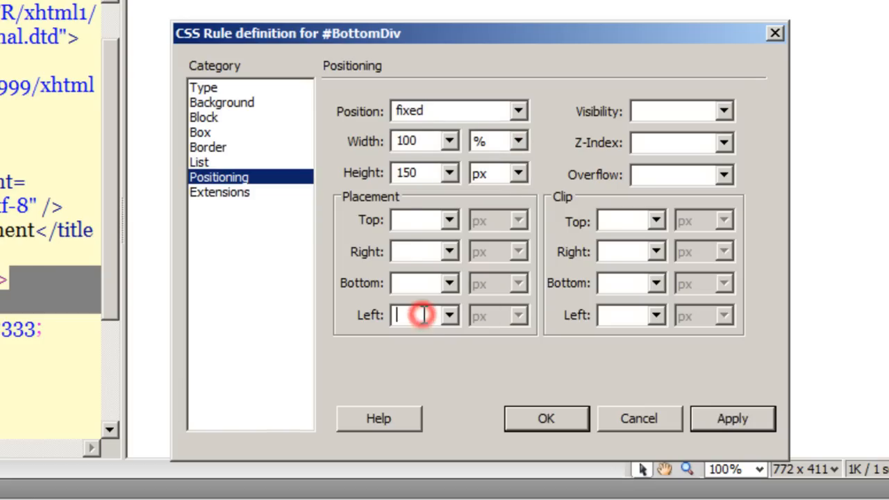
pyautogui.write('0')
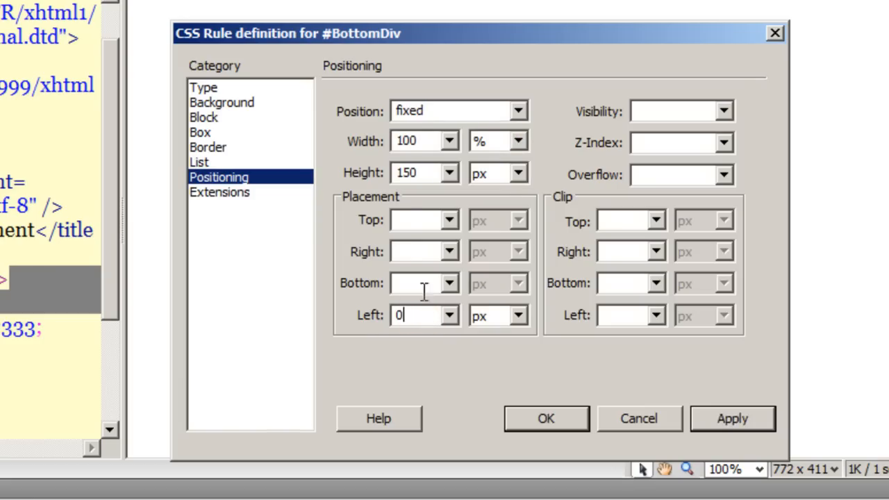
pyautogui.write('0')
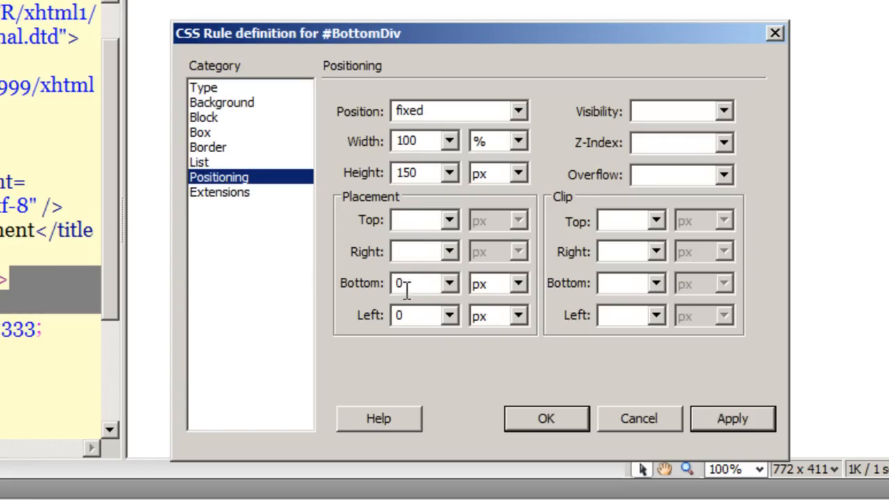
pyautogui.click(424, 315)
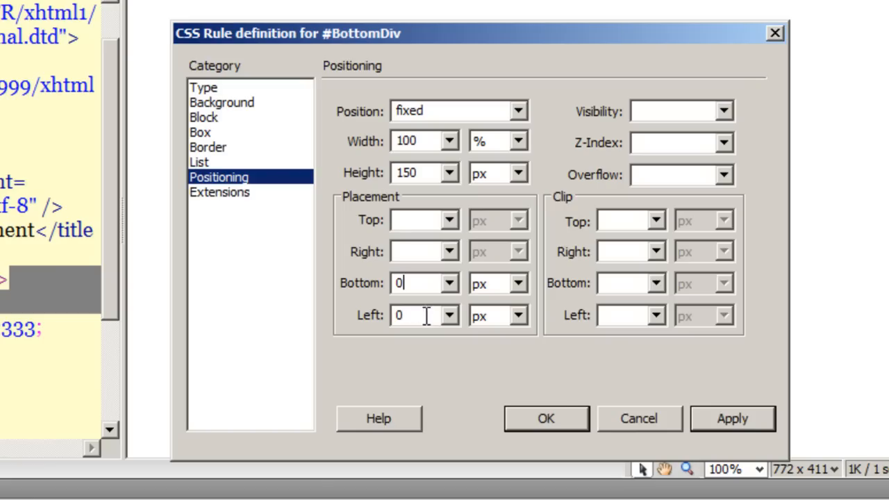
pyautogui.click(545, 418)
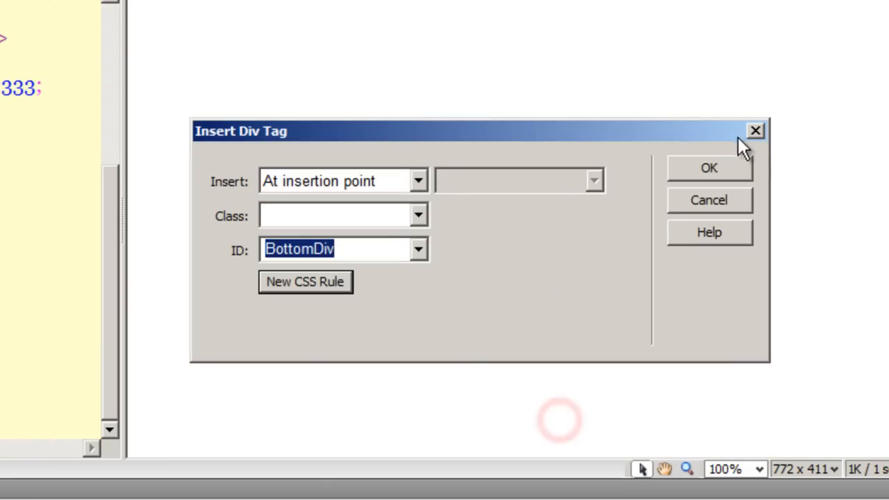
# - Insert the BottomDiv div, then save the page as sliderBehavior before previewing
pyautogui.click(708, 167)
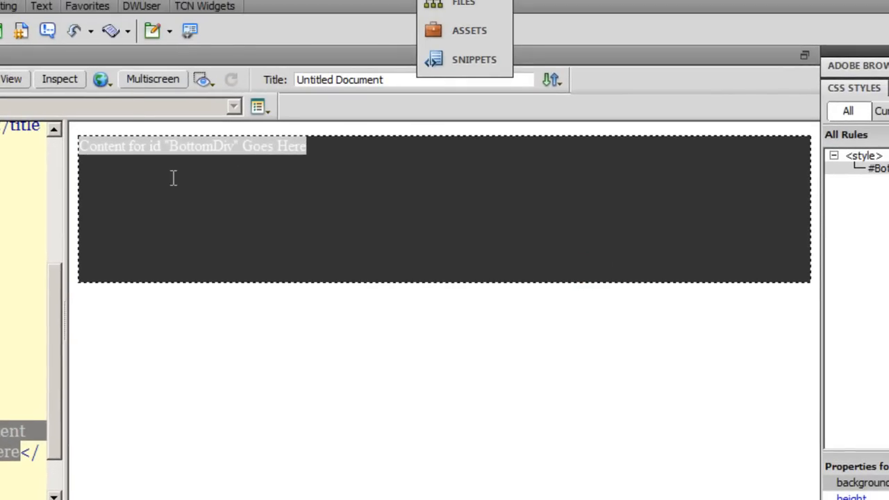
pyautogui.click(122, 104)
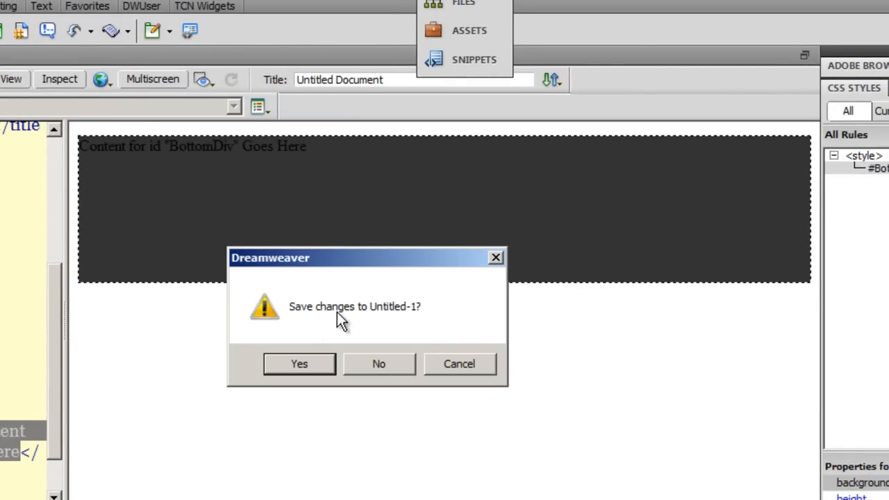
pyautogui.click(299, 363)
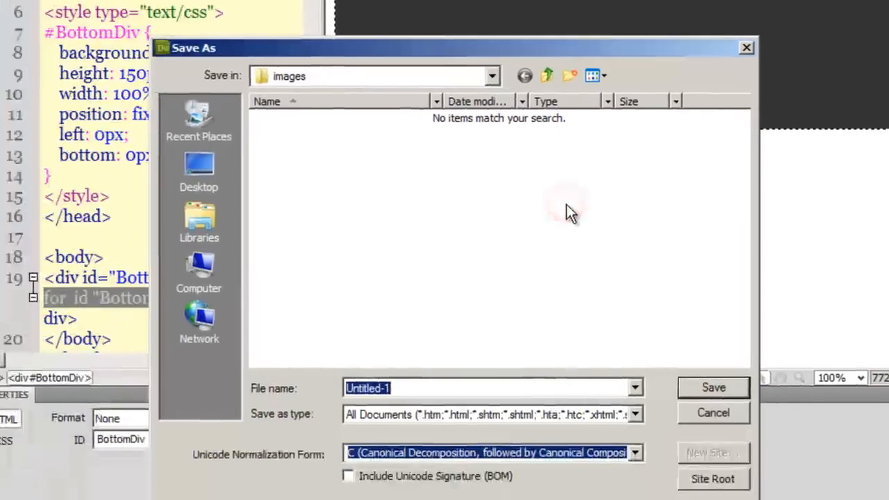
pyautogui.write('sliderBehav')
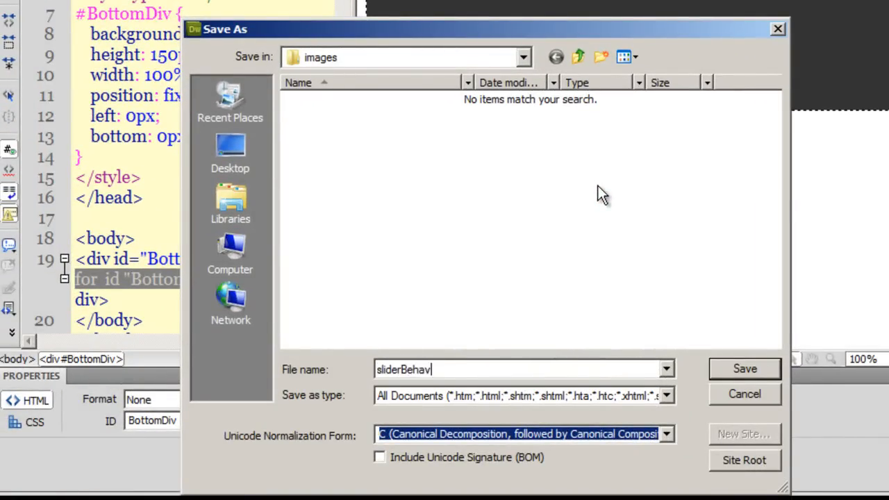
pyautogui.write('ior')
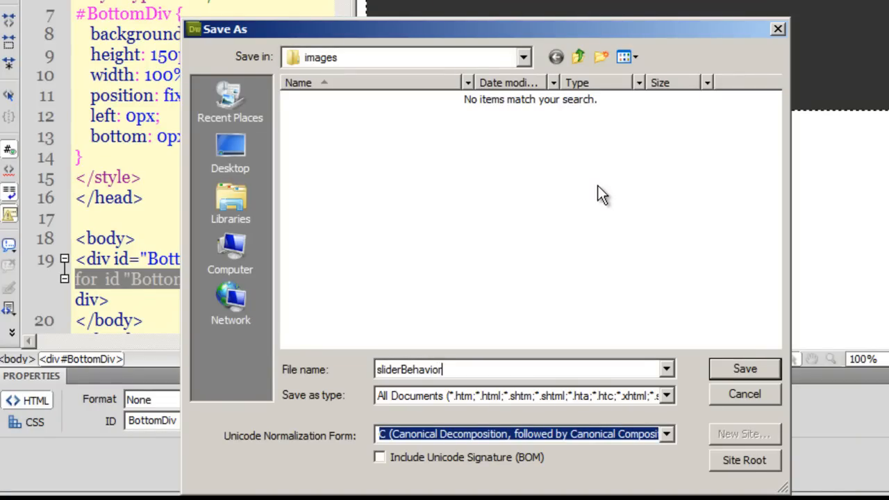
pyautogui.click(743, 369)
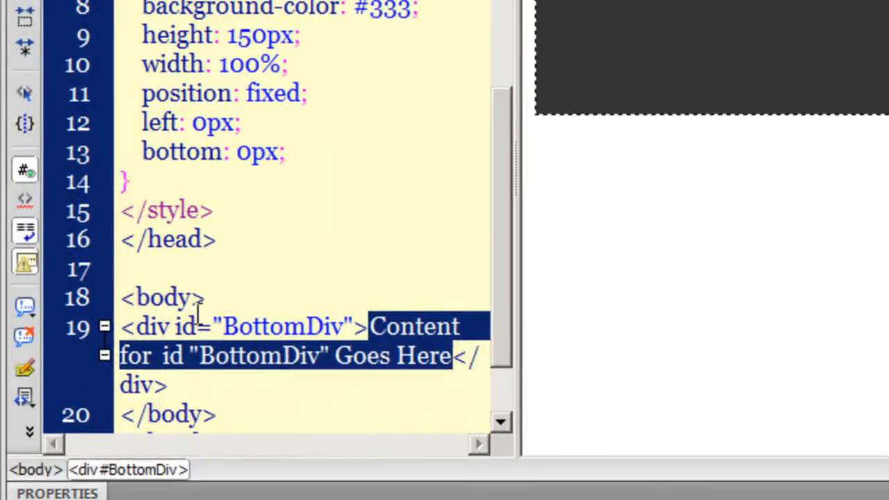
# - Put the cursor in the body tag and show its Behaviors list in Tag Inspector
pyautogui.click(483, 239)
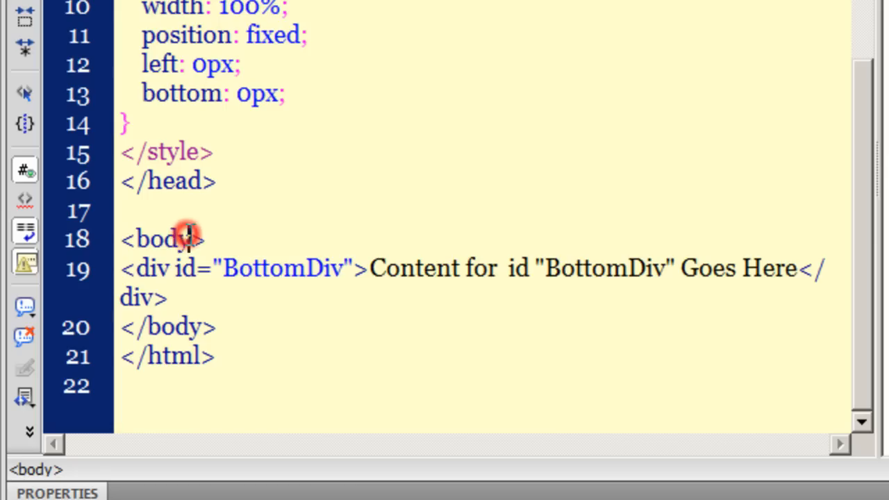
pyautogui.click(187, 236)
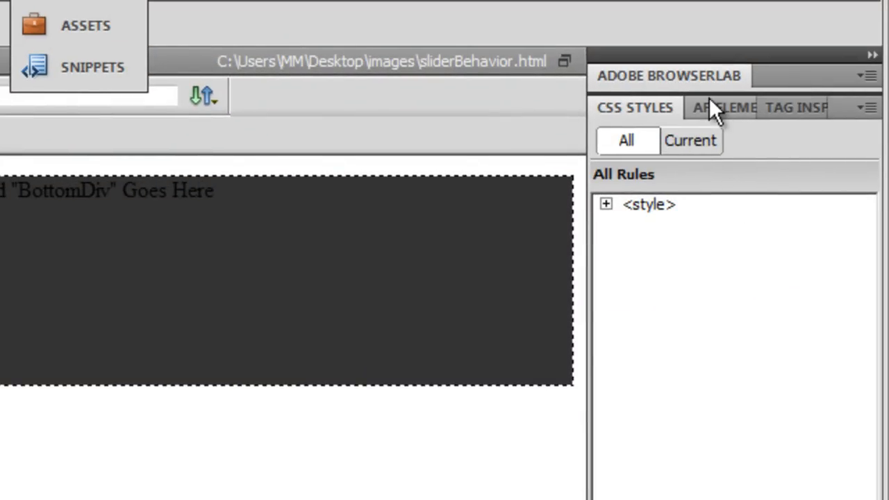
pyautogui.click(722, 108)
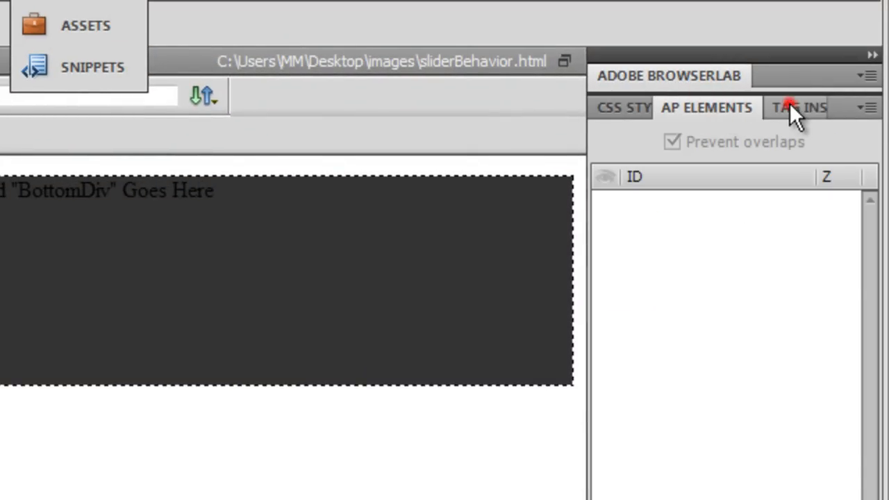
pyautogui.click(798, 108)
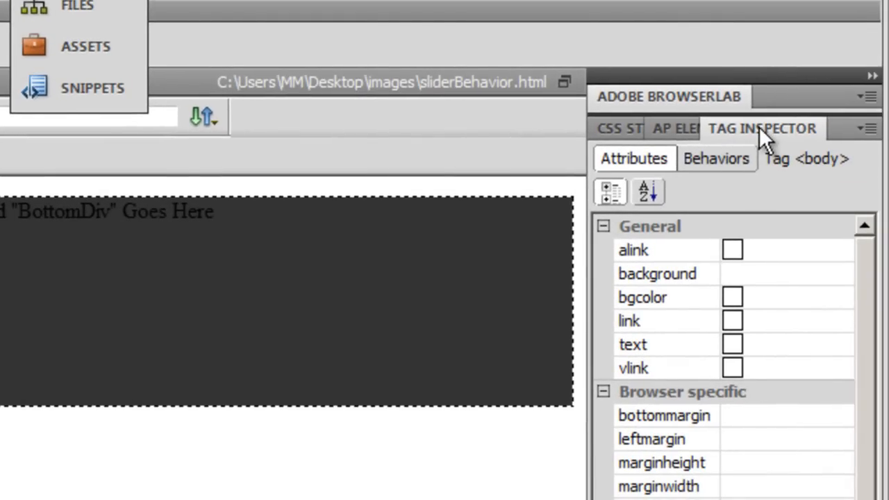
pyautogui.moveTo(736, 166)
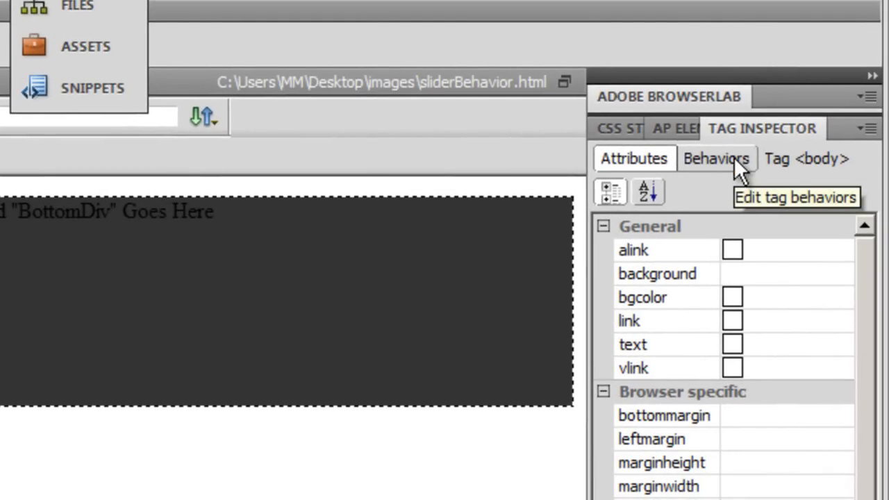
pyautogui.click(716, 158)
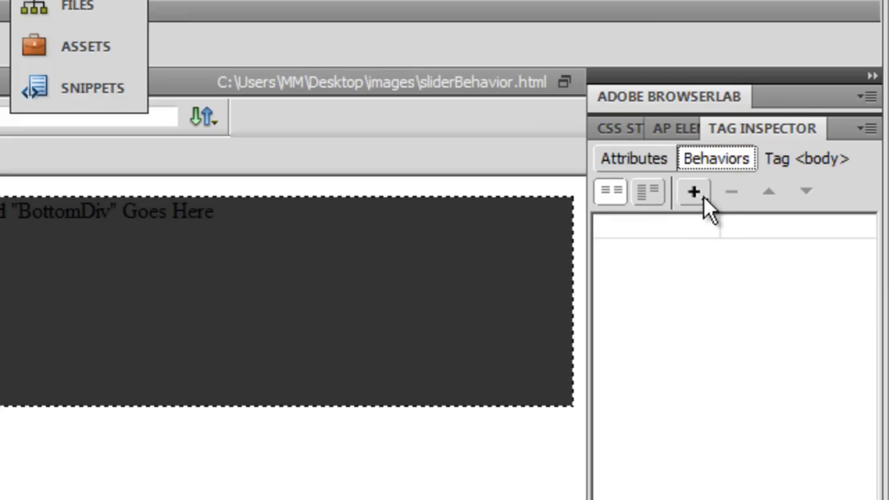
pyautogui.click(692, 192)
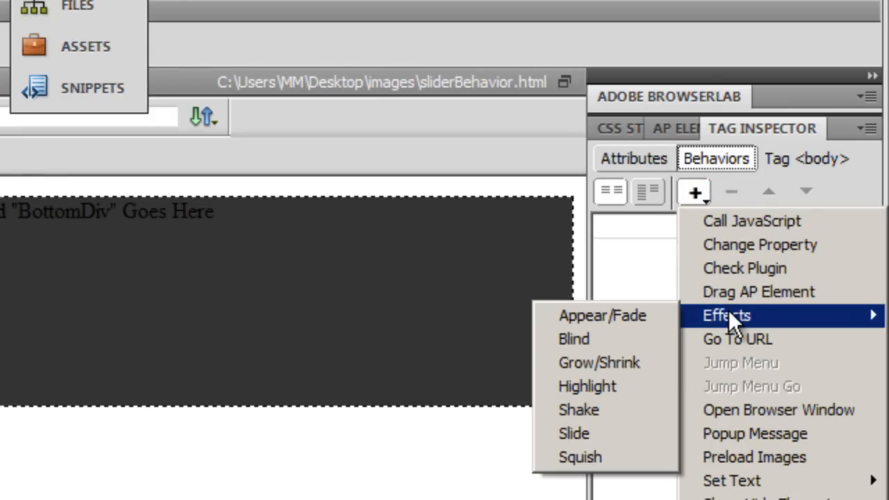
# - Add a Blind effect targeting BottomDiv, blinding down from 100% to 20%
pyautogui.click(573, 339)
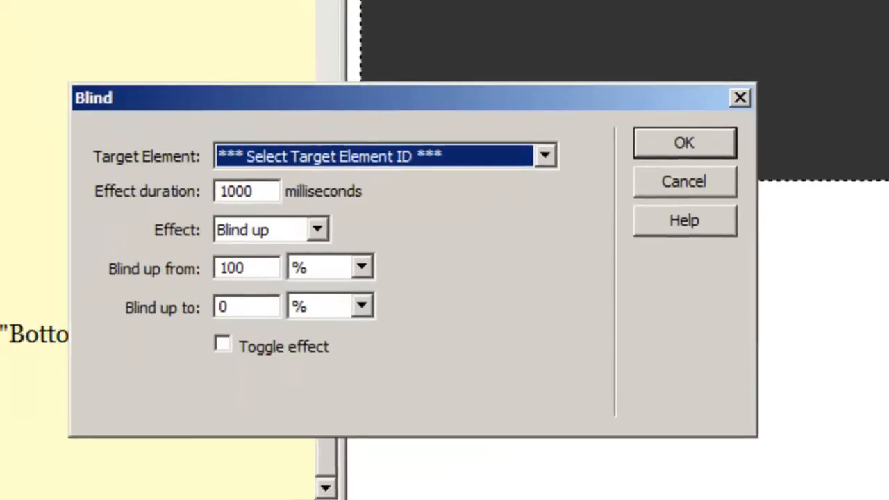
pyautogui.moveTo(416, 97); pyautogui.dragTo(437, 83)
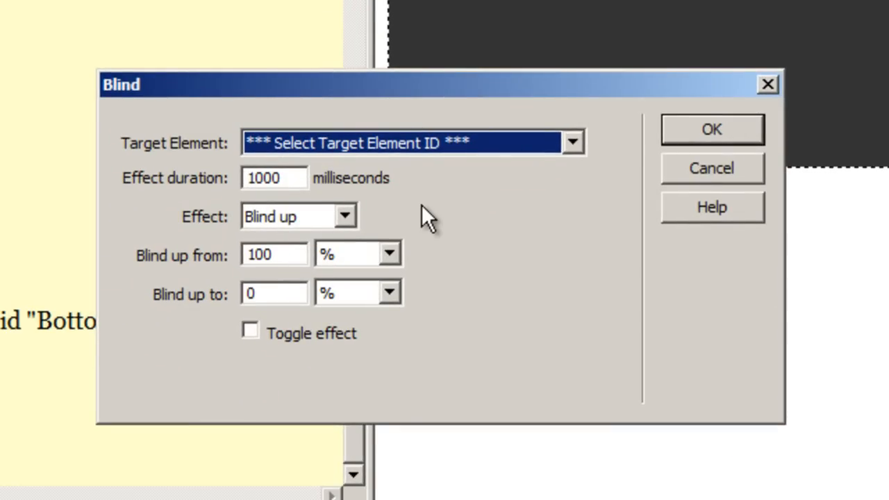
pyautogui.click(572, 142)
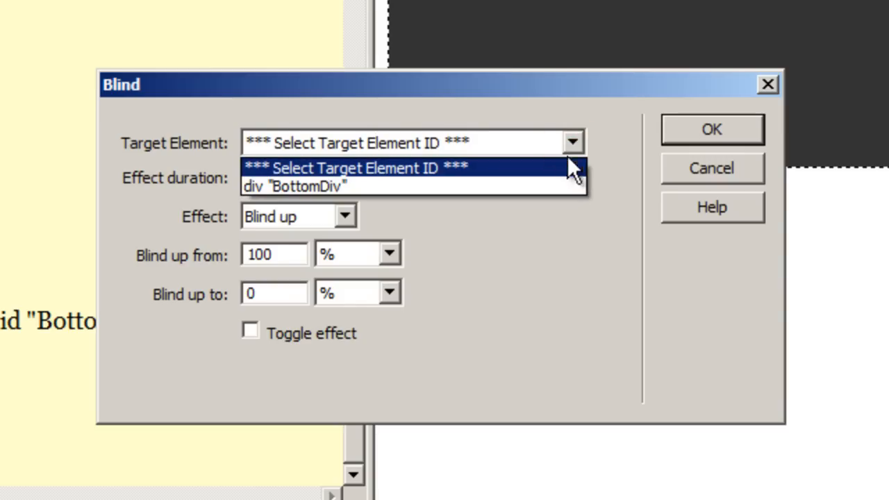
pyautogui.click(291, 185)
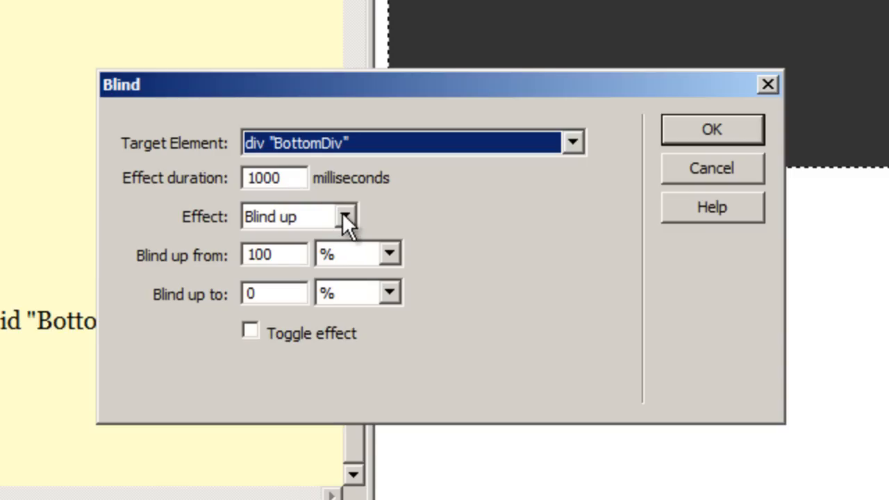
pyautogui.click(345, 216)
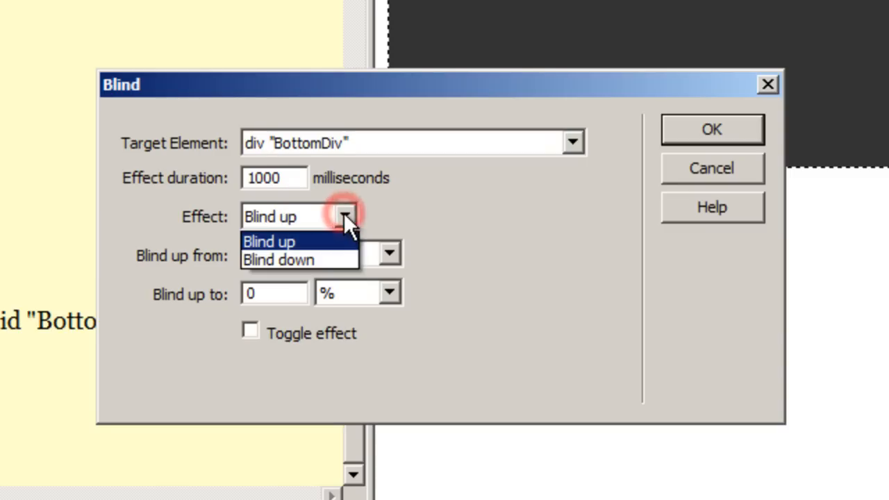
pyautogui.click(277, 259)
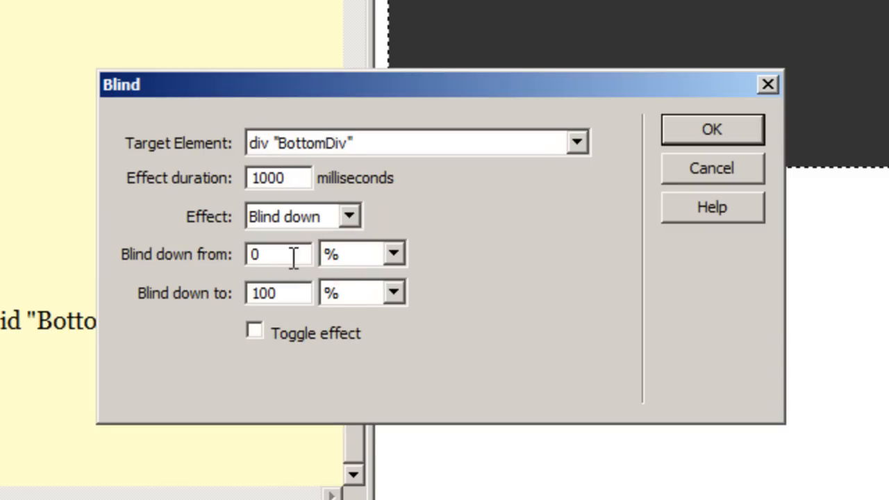
pyautogui.write('100')
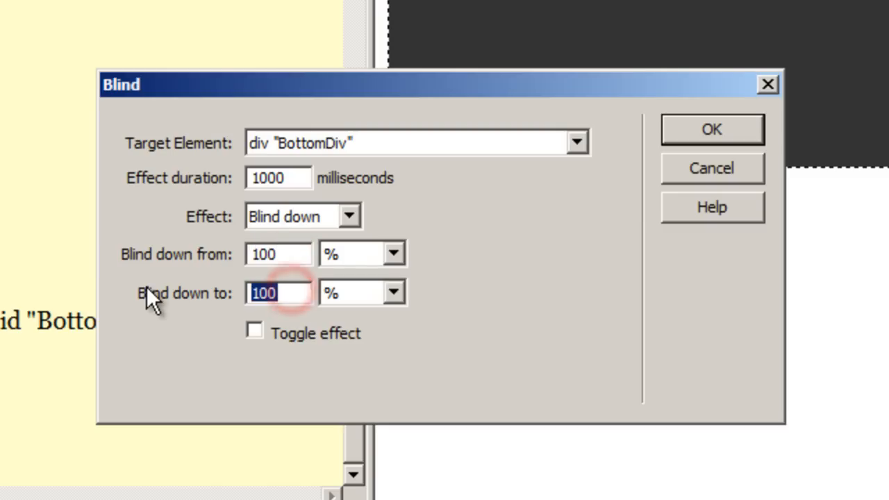
pyautogui.write('20')
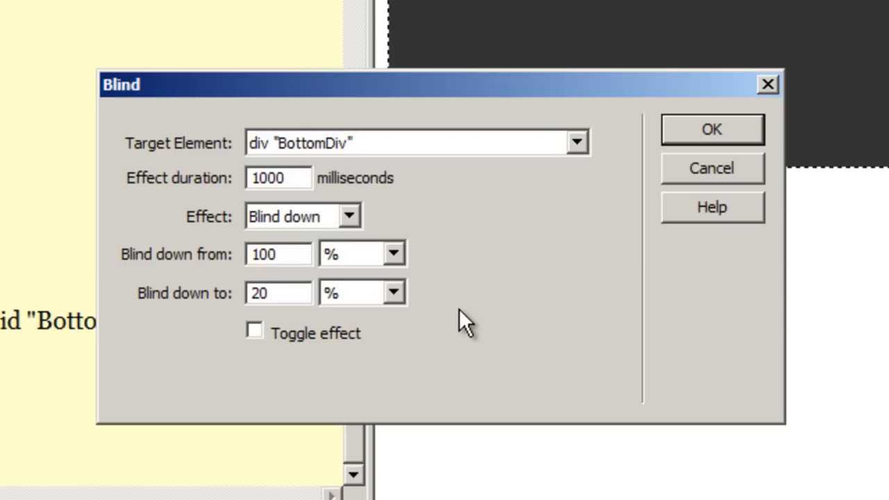
pyautogui.click(278, 292)
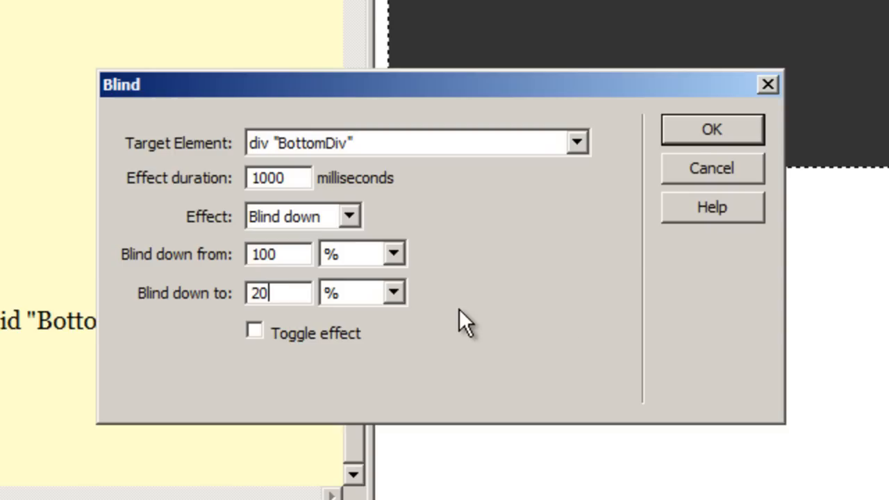
pyautogui.click(711, 129)
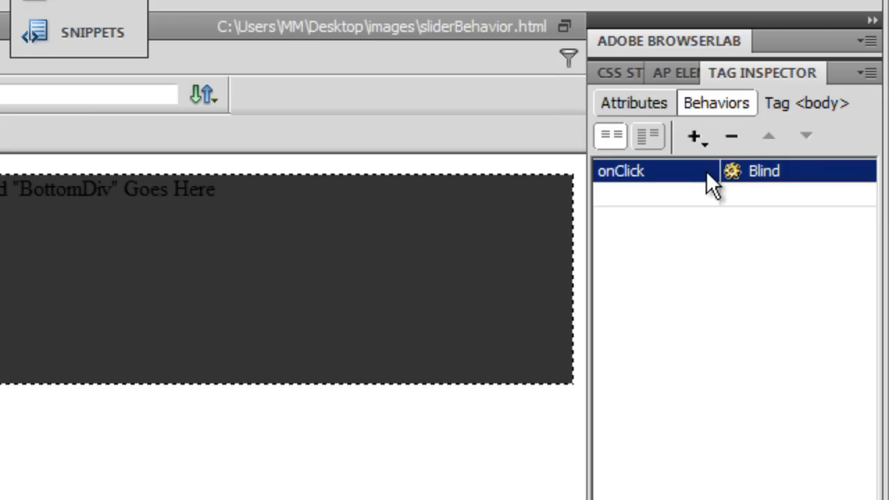
pyautogui.click(705, 170)
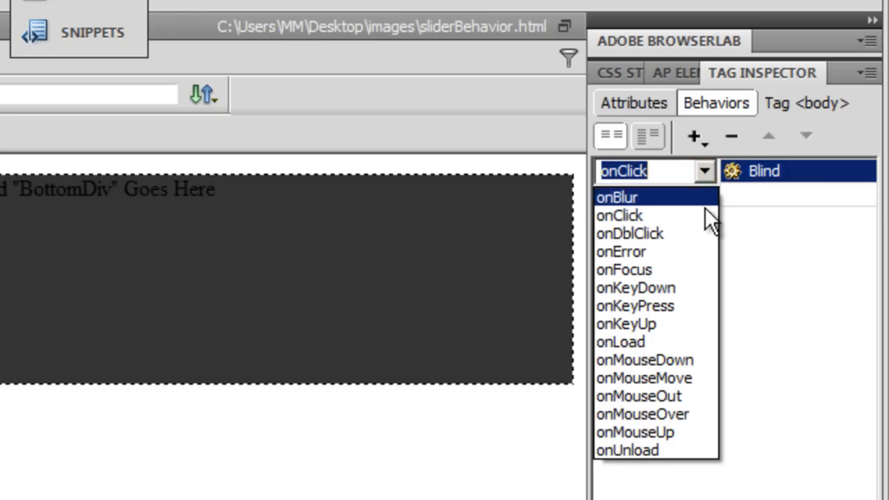
pyautogui.click(620, 341)
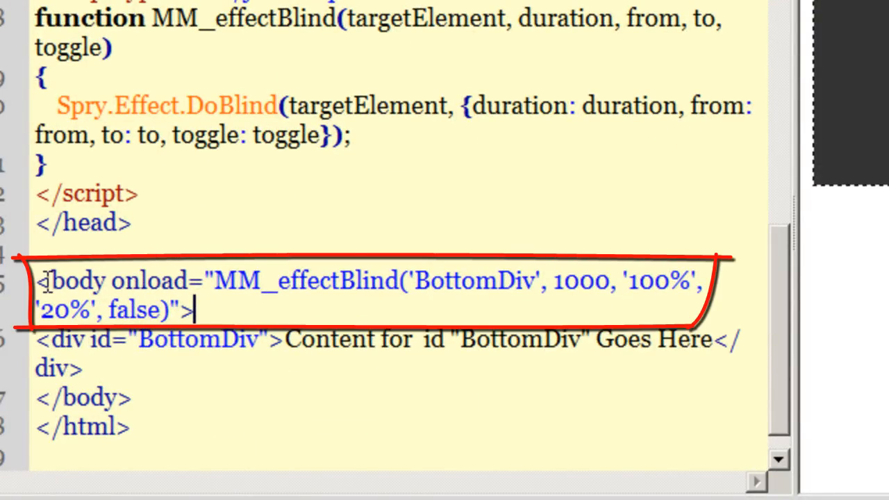
pyautogui.moveTo(493, 282)
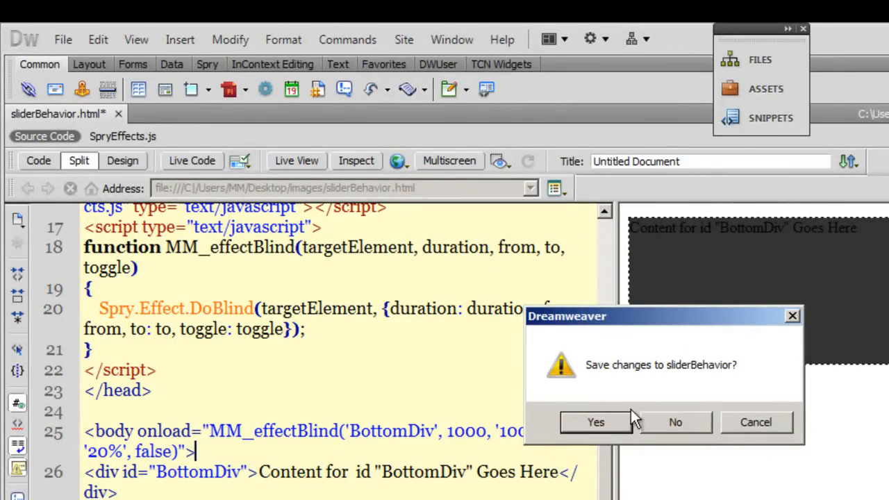
# - Save the page and accept copying SpryAssets/SpryEffects.js into the site
pyautogui.click(595, 422)
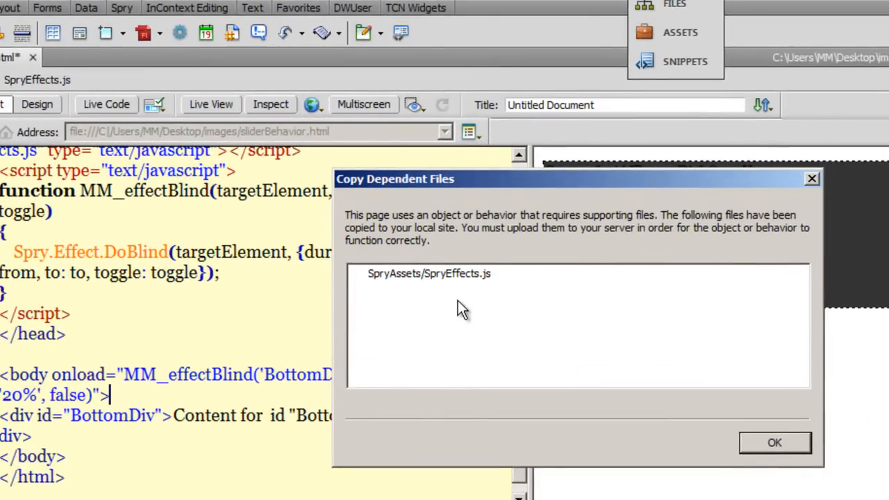
pyautogui.moveTo(475, 295)
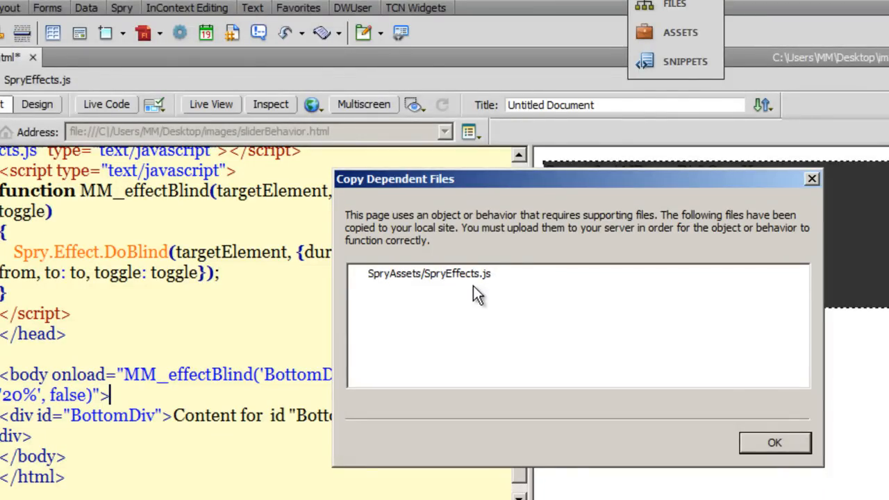
pyautogui.click(774, 442)
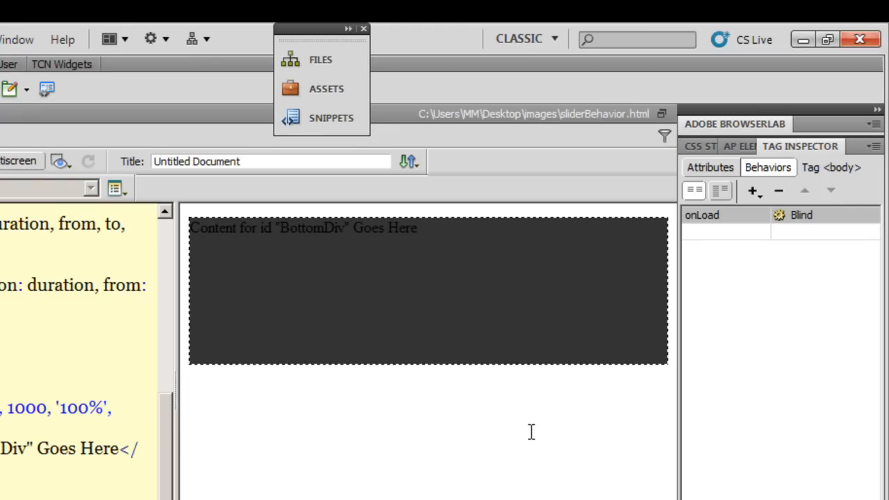
pyautogui.moveTo(490, 247)
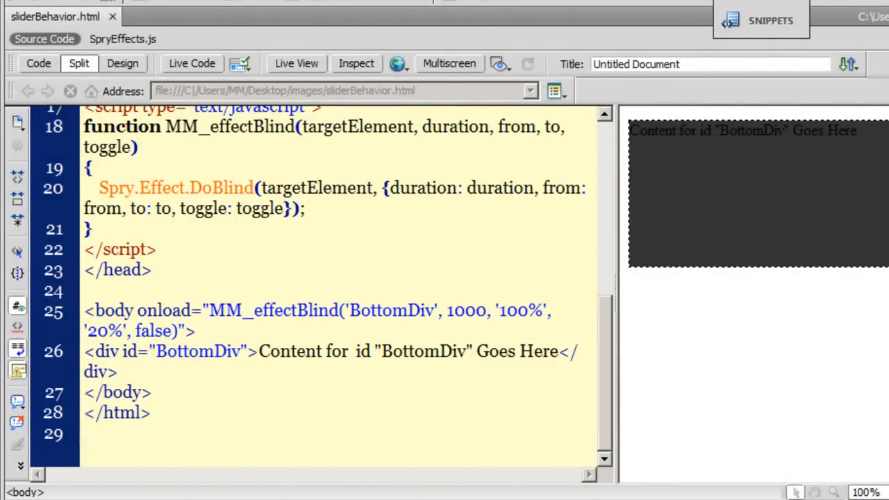
# - Select the whole BottomDiv div element in Code view
pyautogui.click(196, 330)
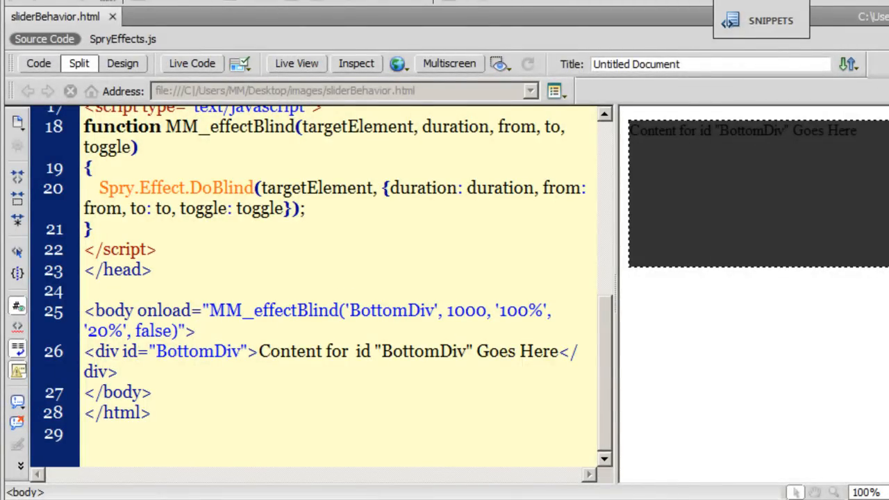
pyautogui.click(196, 331)
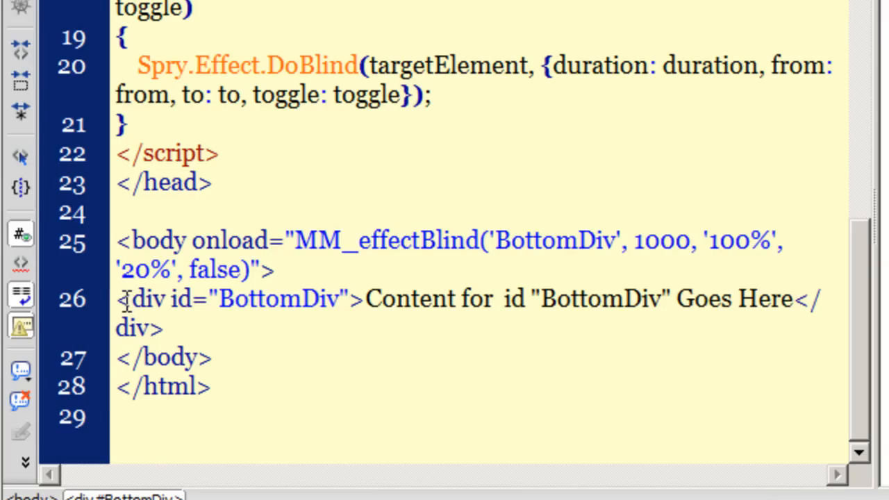
pyautogui.tripleClick(278, 299)
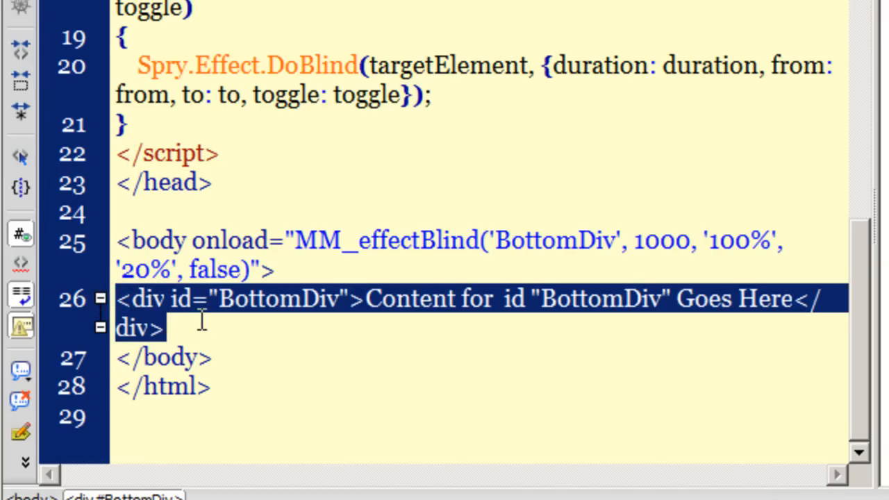
pyautogui.moveTo(205, 327)
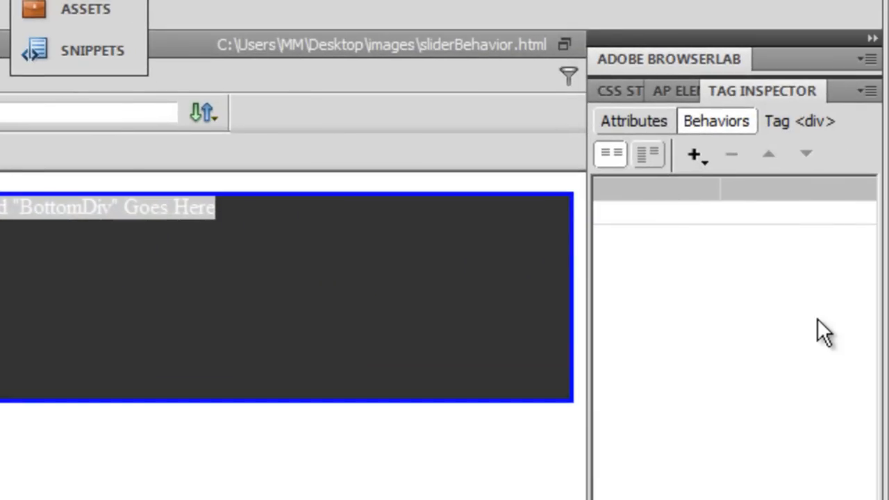
pyautogui.moveTo(703, 165)
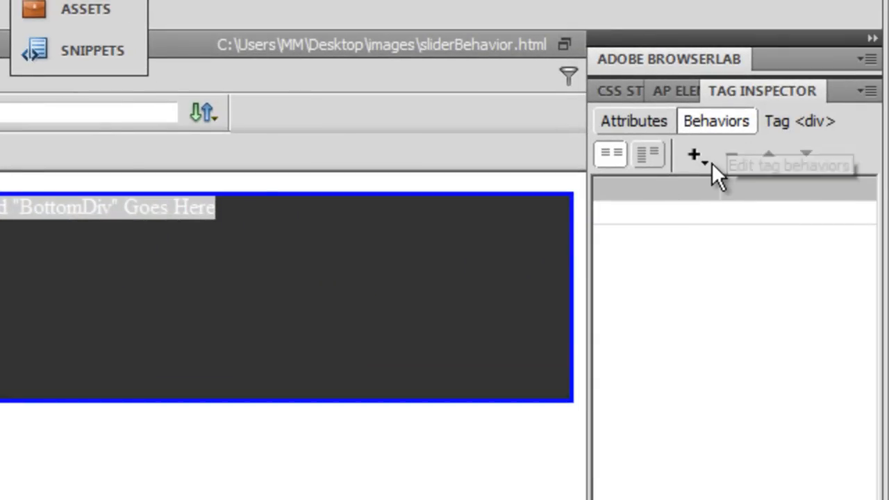
# - Add a toggling Blind up effect to BottomDiv, from 100% to 500%
pyautogui.click(693, 154)
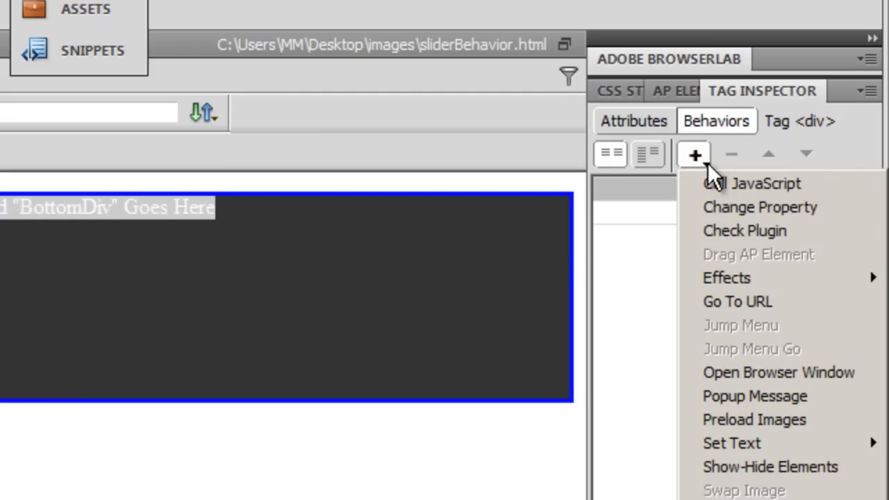
pyautogui.moveTo(726, 278)
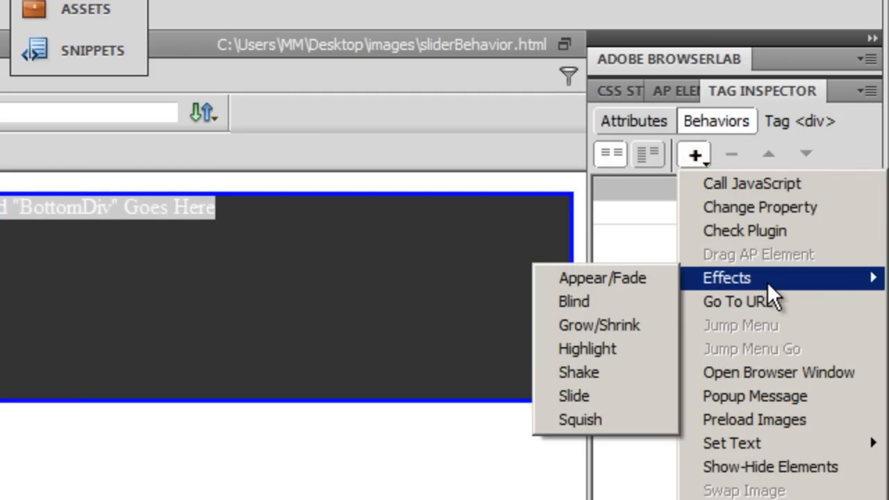
pyautogui.moveTo(611, 301)
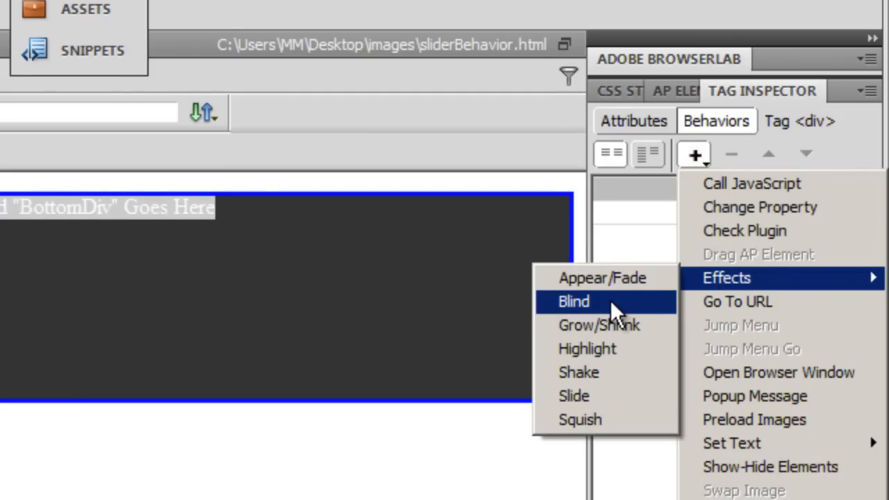
pyautogui.click(572, 301)
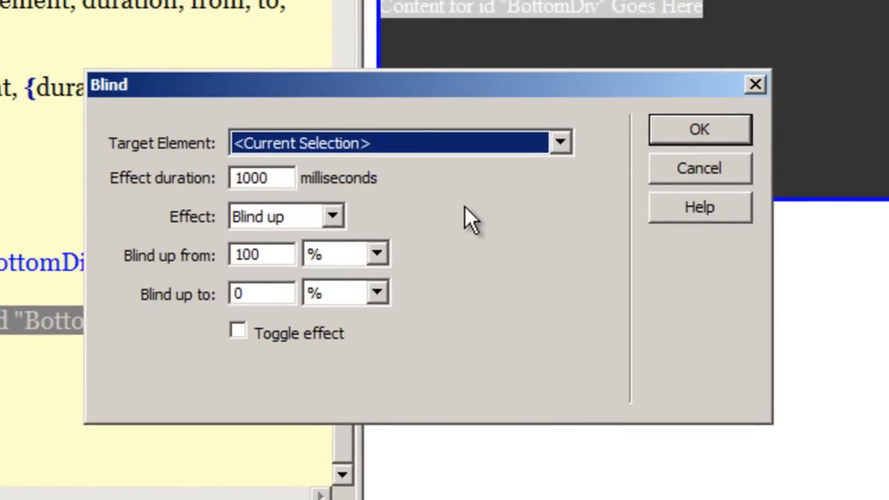
pyautogui.click(560, 142)
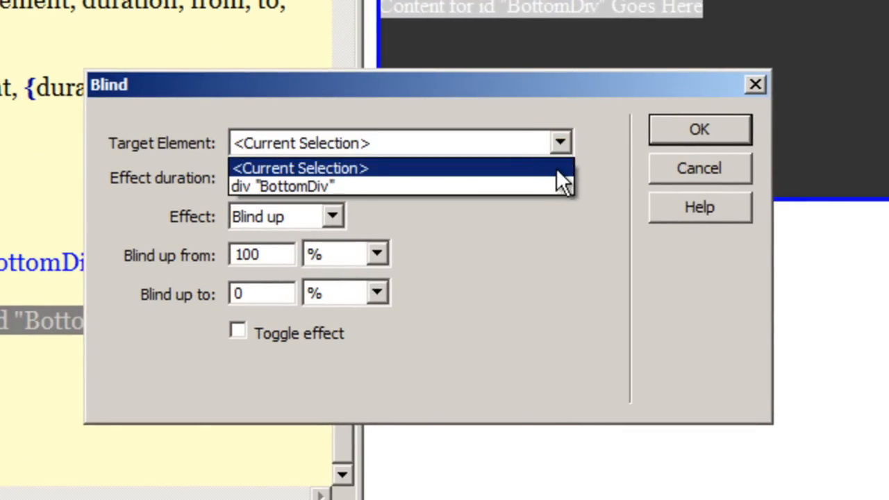
pyautogui.click(285, 185)
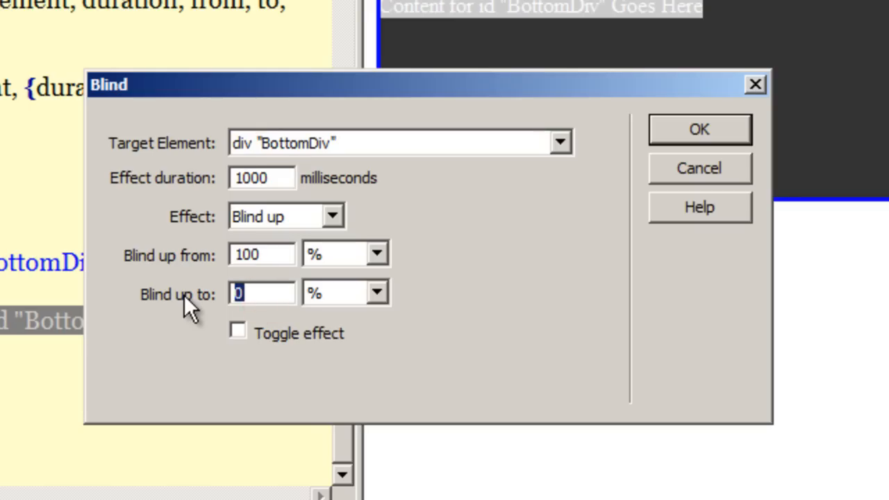
pyautogui.write('500')
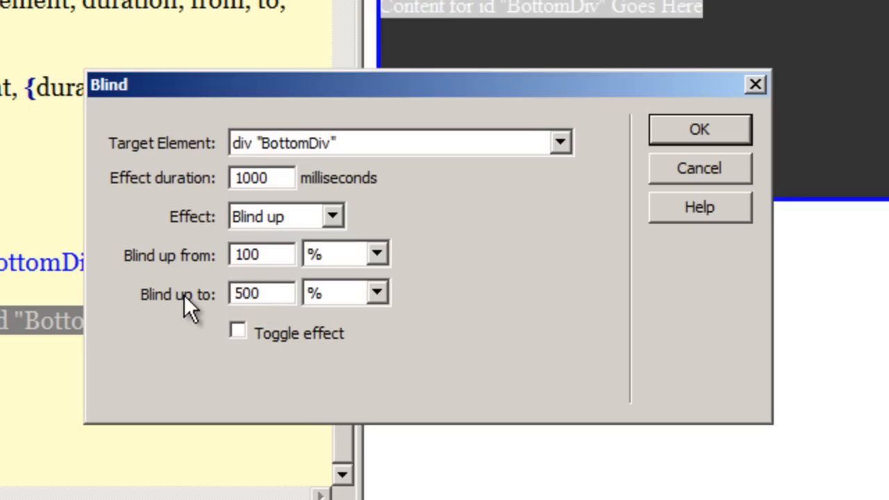
pyautogui.click(262, 293)
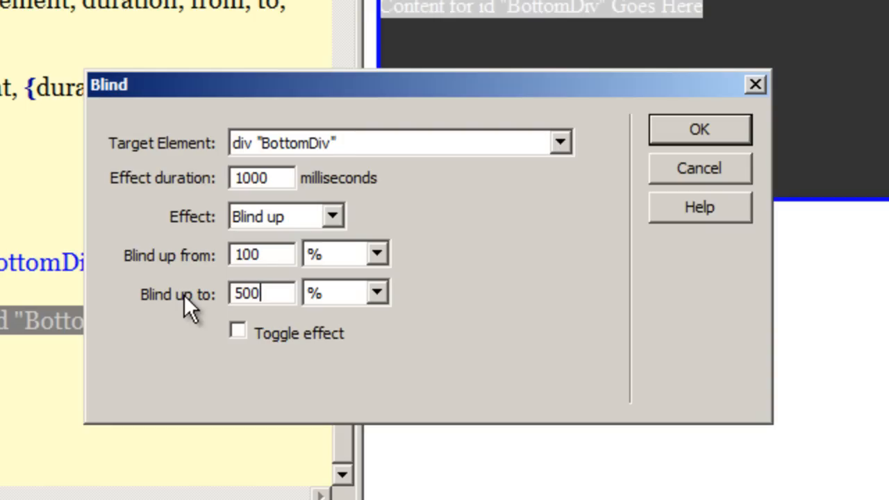
pyautogui.moveTo(270, 285)
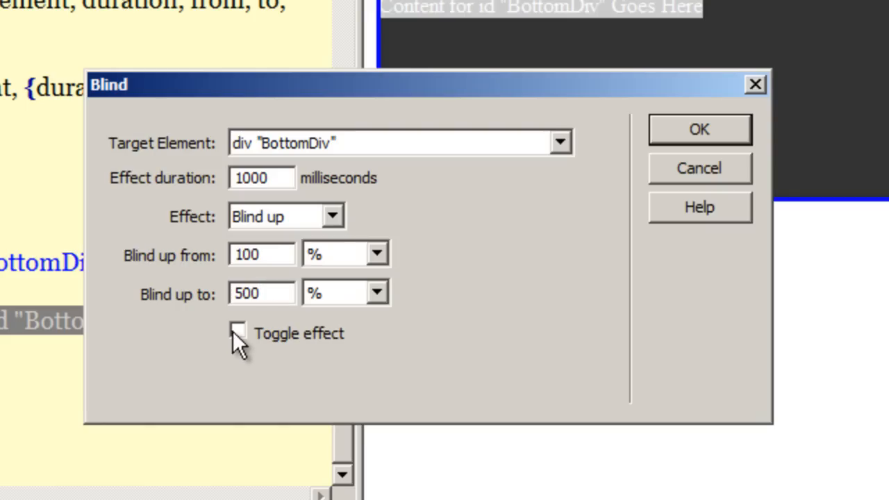
pyautogui.click(238, 331)
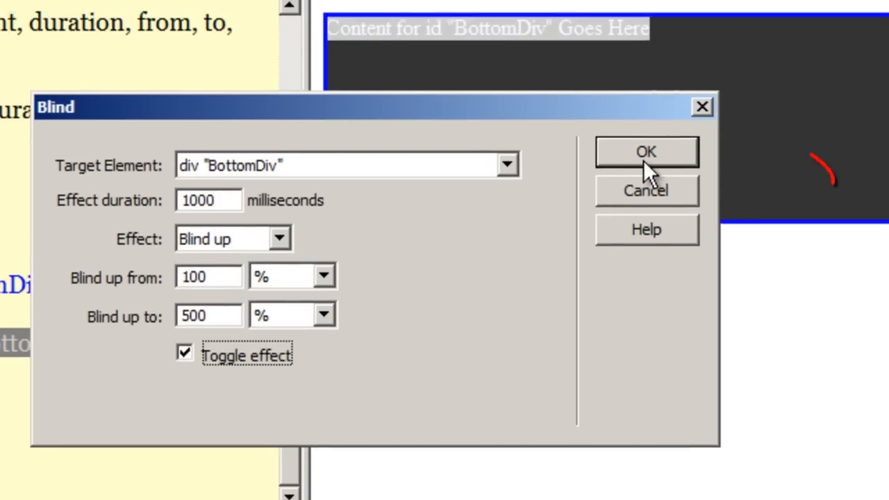
pyautogui.click(645, 151)
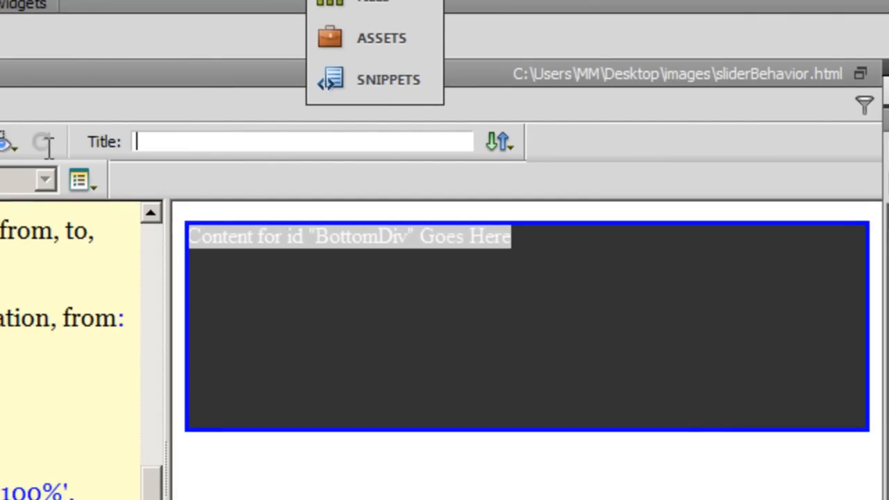
# - Title the page 'Blind Effect' and show the browser preview list
pyautogui.write('Bli')
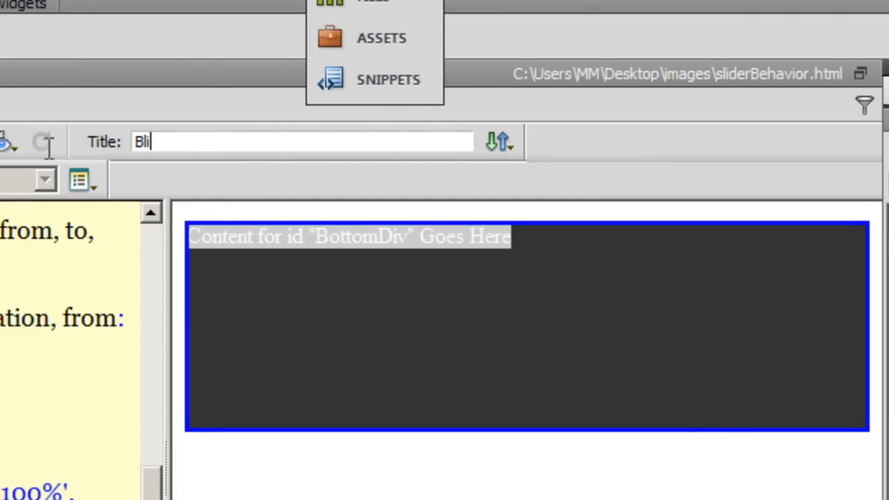
pyautogui.write('nd Effect')
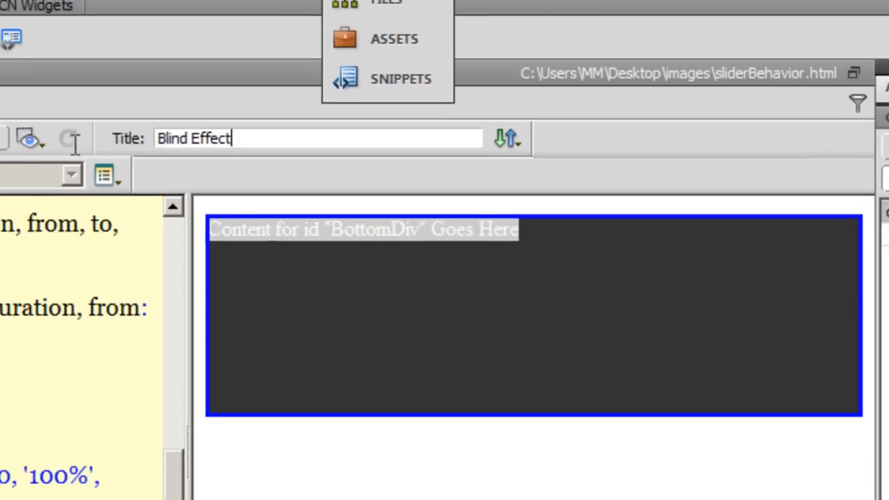
pyautogui.click(284, 99)
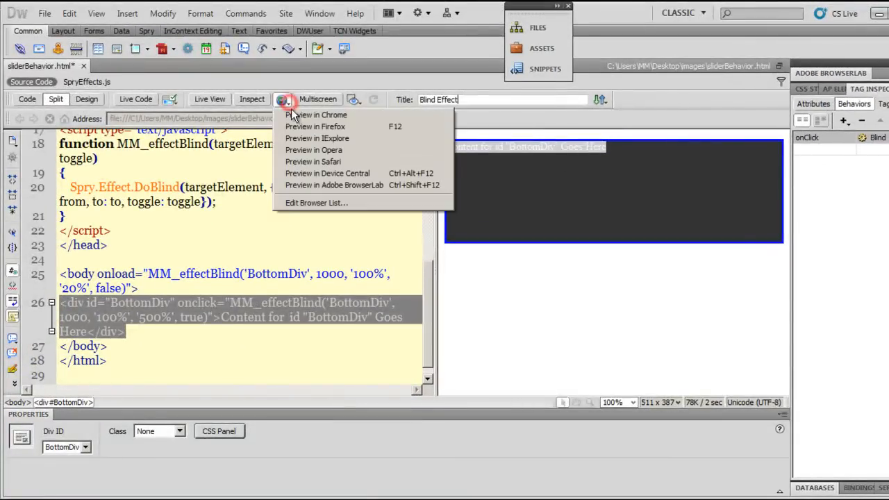